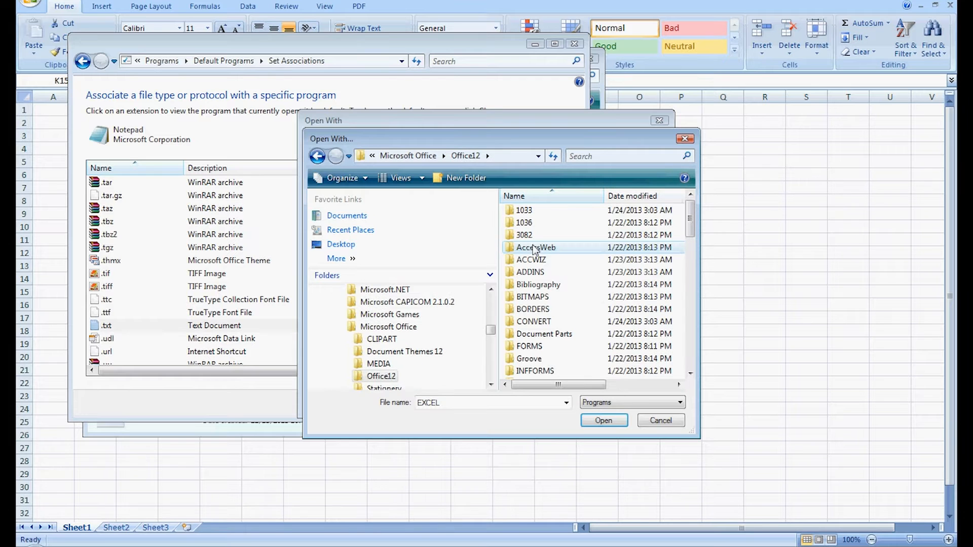
# Scroll down while closing the association dialogs to reveal the TEMP folder.
pyautogui.scroll(-3)
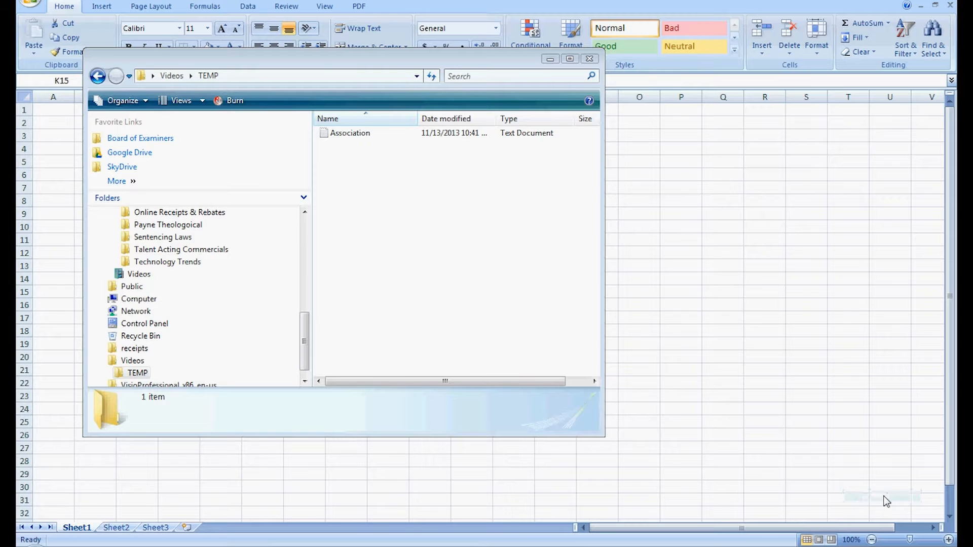
# Select and open the Association text file in the TEMP folder.
pyautogui.click(349, 132)
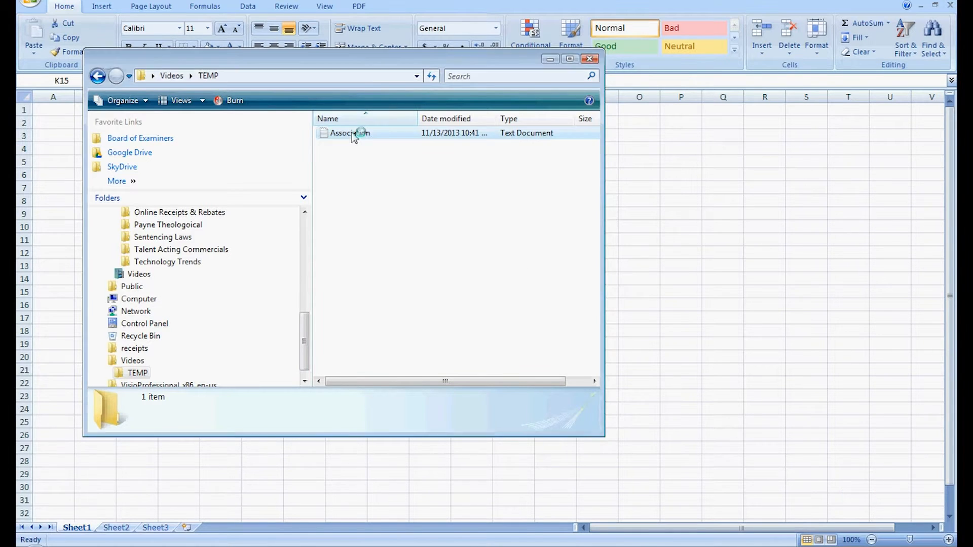
pyautogui.doubleClick(349, 133)
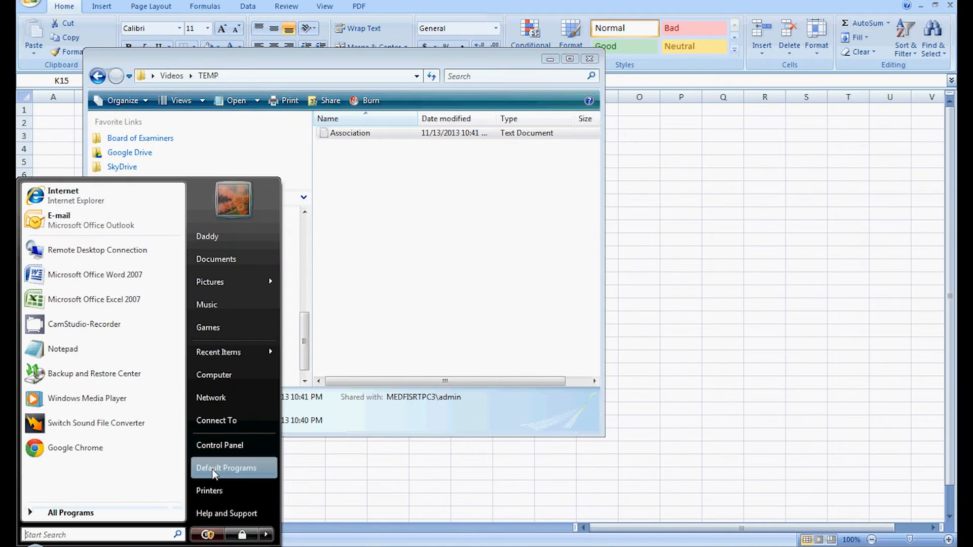
# Go to Default Programs and open 'Associate a file type or protocol with a program'.
pyautogui.click(226, 468)
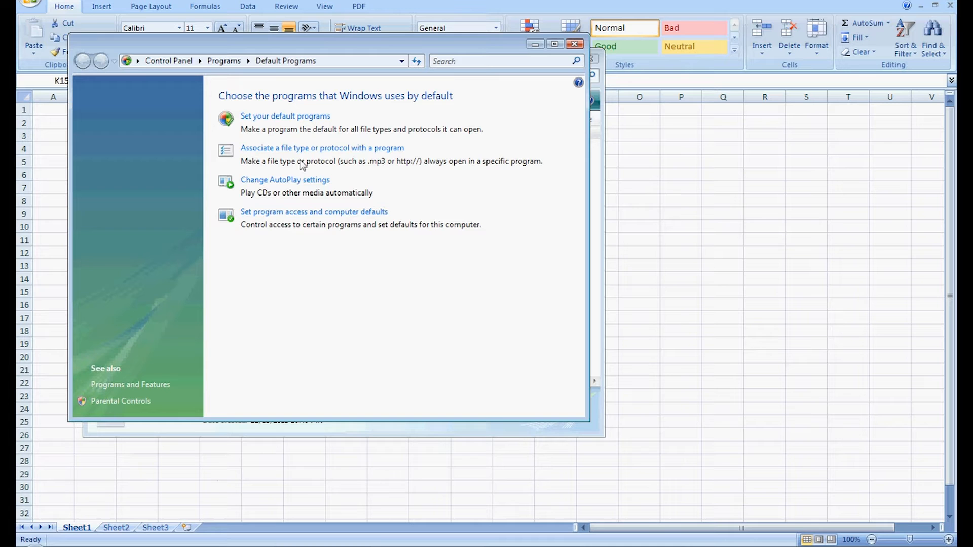
pyautogui.click(322, 148)
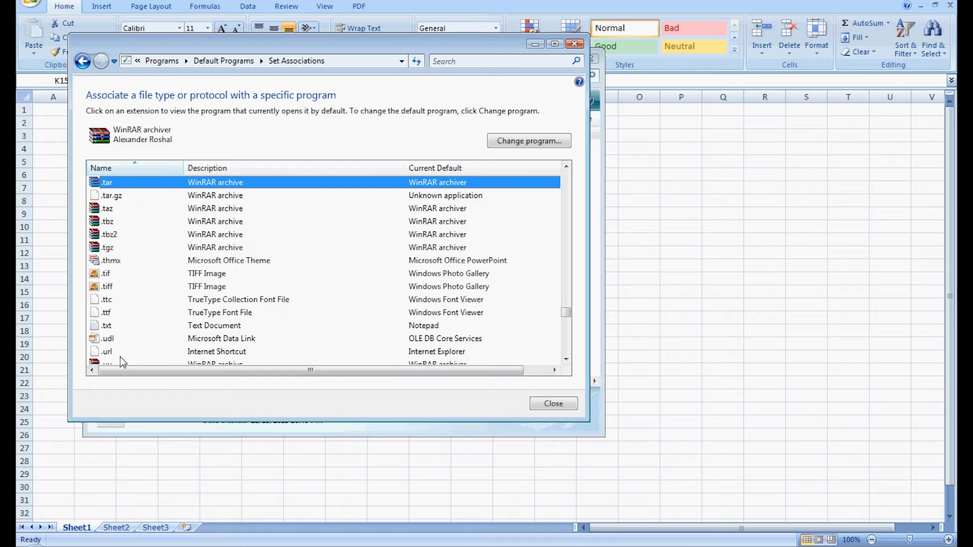
pyautogui.moveTo(149, 293)
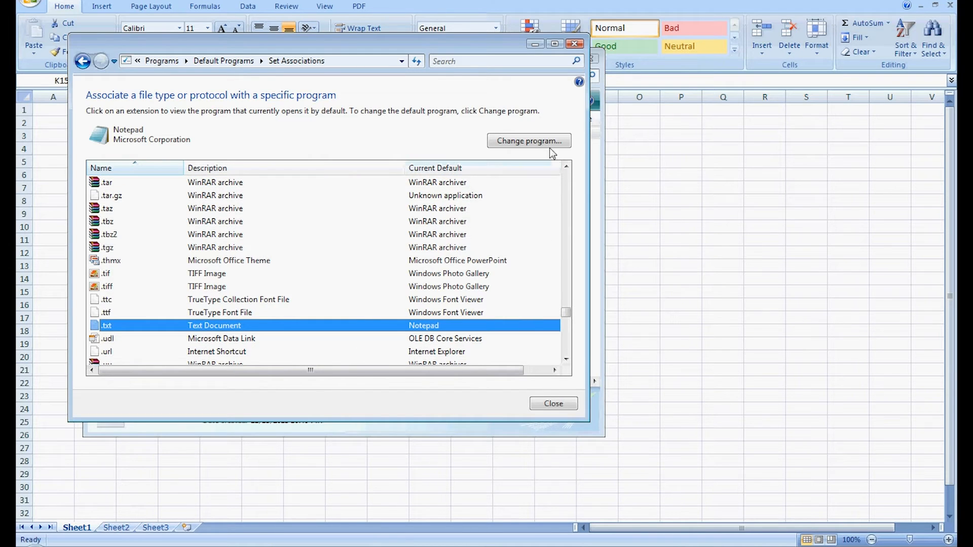
# Browse to Microsoft Office\Office12 and choose EXCEL as the .txt program.
pyautogui.click(528, 141)
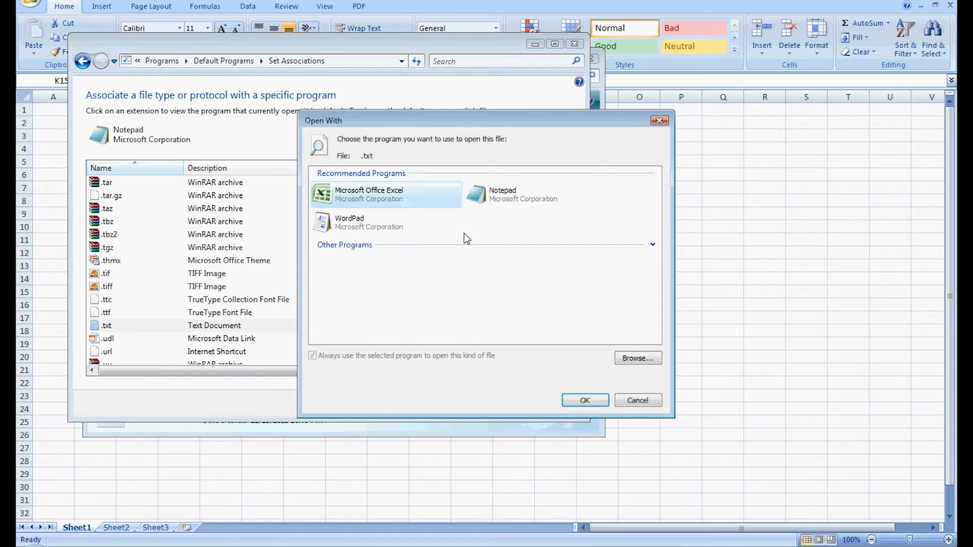
pyautogui.click(638, 358)
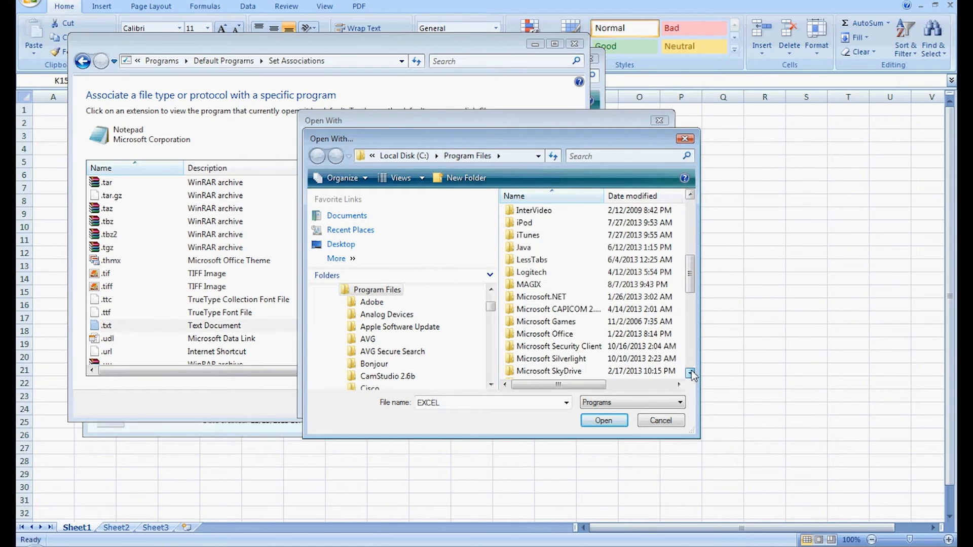
pyautogui.doubleClick(544, 334)
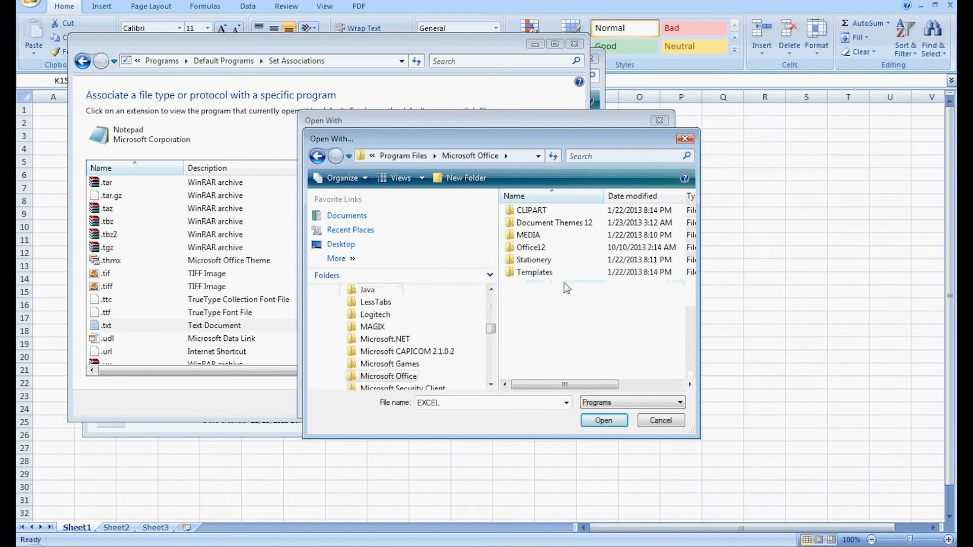
pyautogui.doubleClick(530, 246)
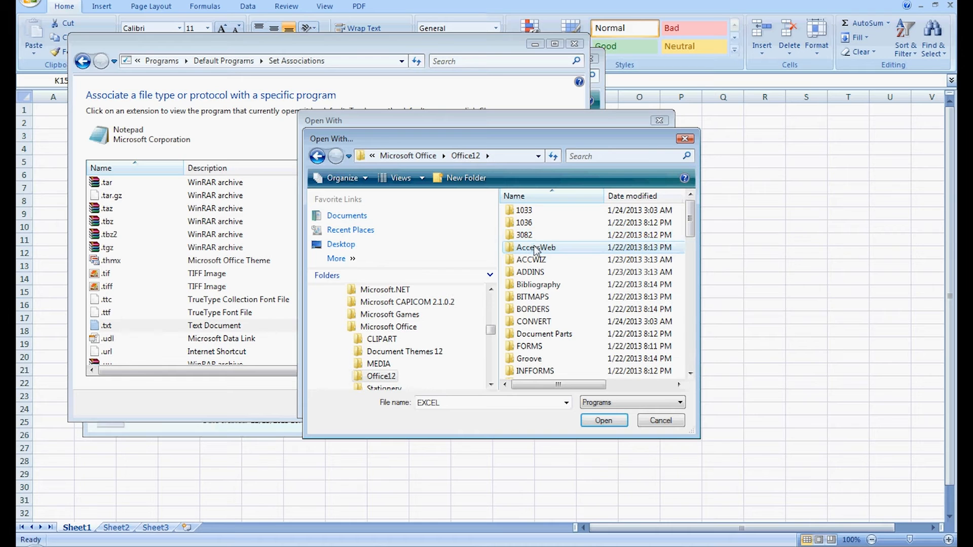
pyautogui.scroll(-3)
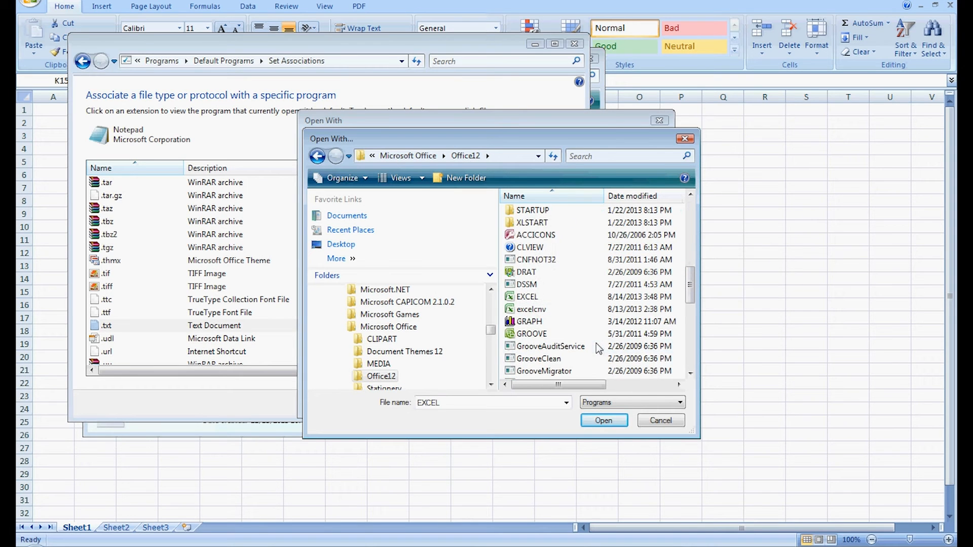
pyautogui.click(527, 296)
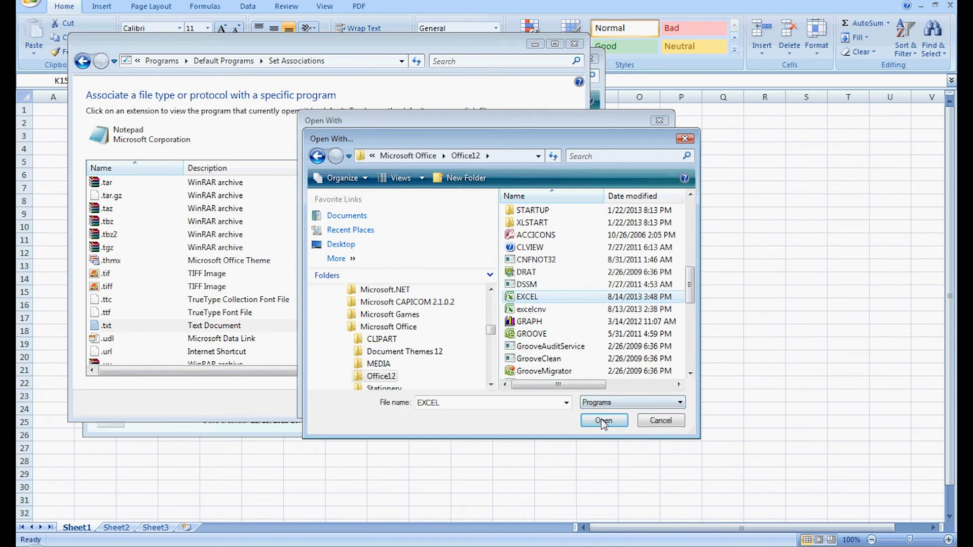
pyautogui.click(603, 421)
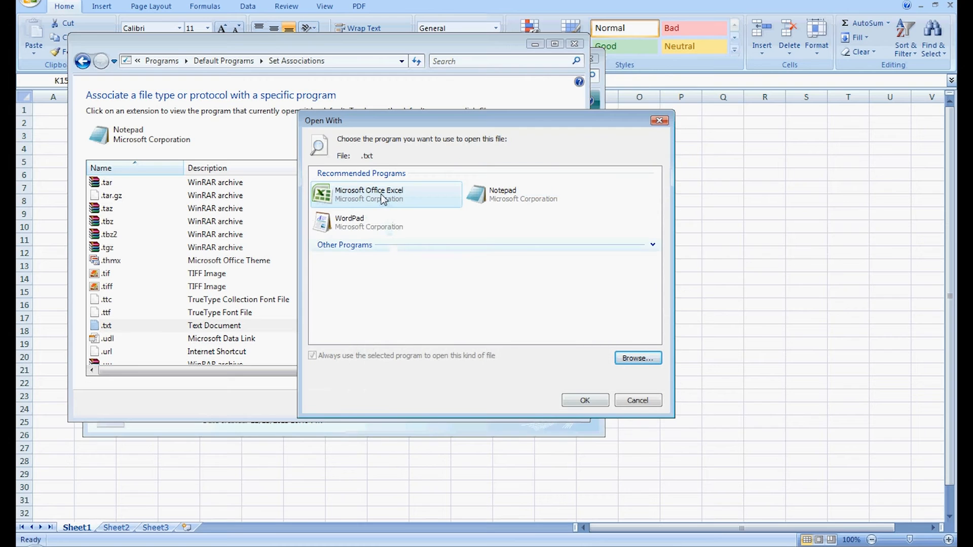
# Apply Microsoft Office Excel as the .txt default and close the association list.
pyautogui.click(638, 400)
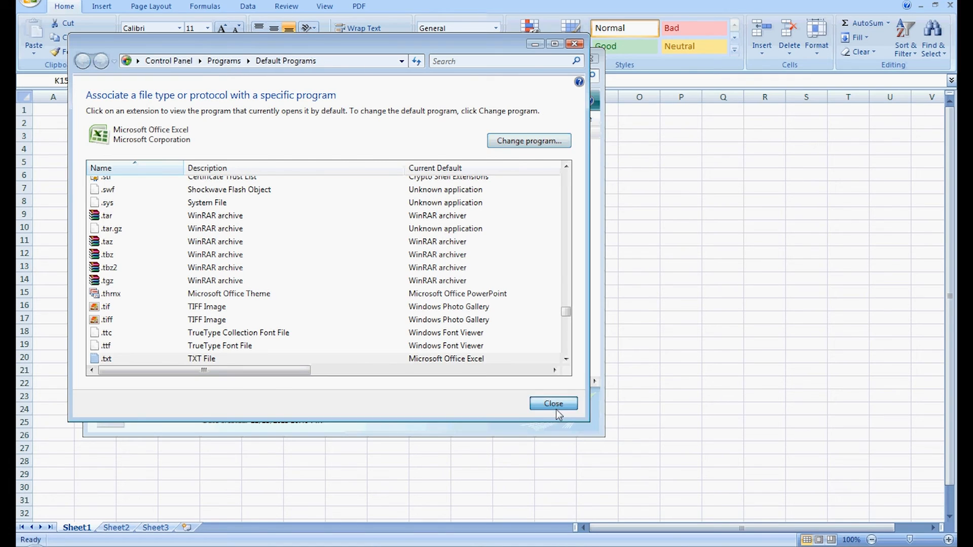
pyautogui.click(553, 403)
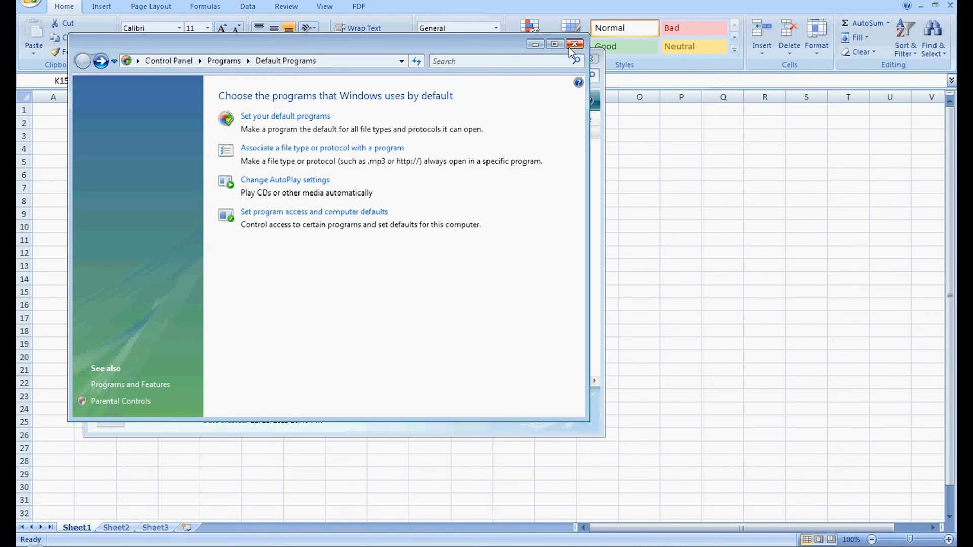